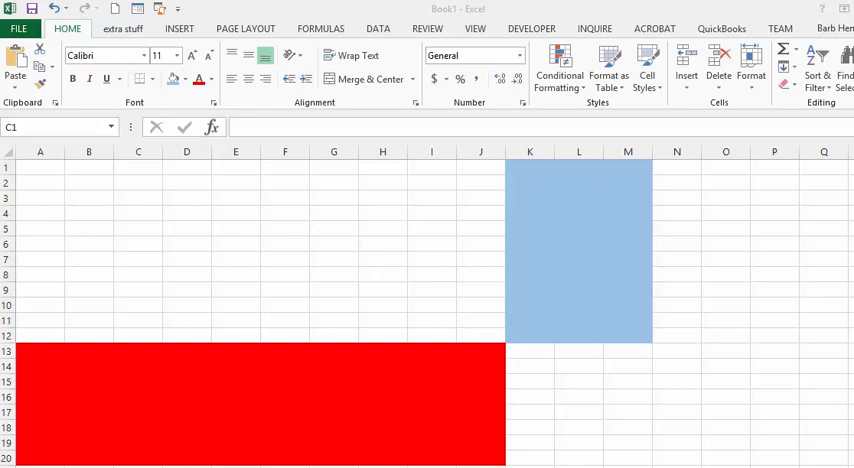
{"action": "mouse_move", "coordinate": [446, 94]}
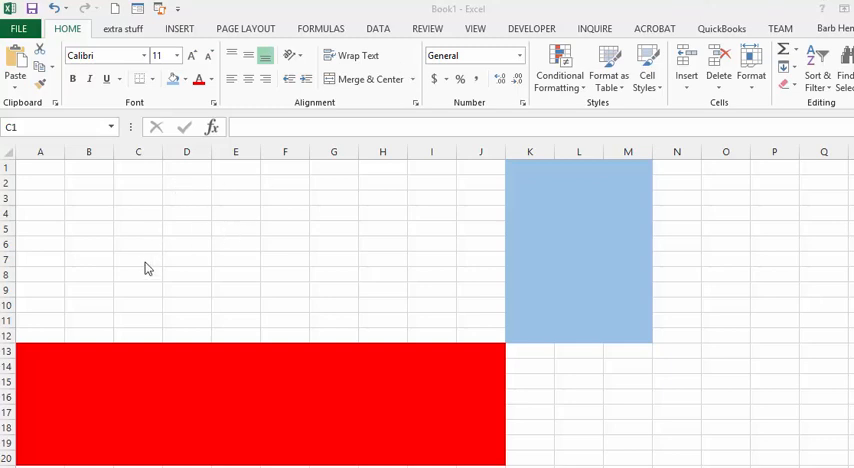
{"action": "mouse_move", "coordinate": [220, 254]}
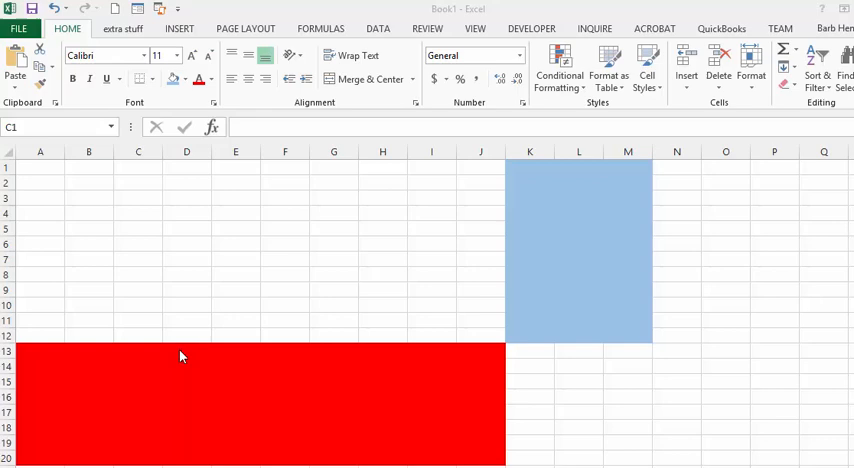
{"action": "mouse_move", "coordinate": [223, 345]}
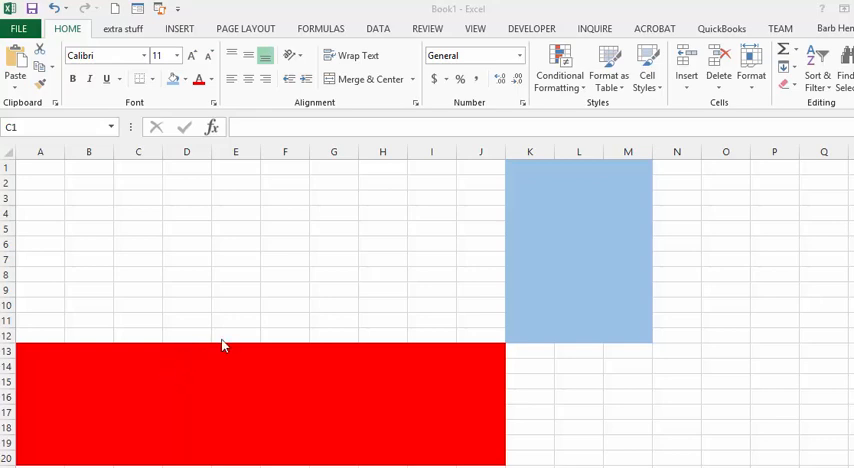
{"action": "mouse_move", "coordinate": [229, 358]}
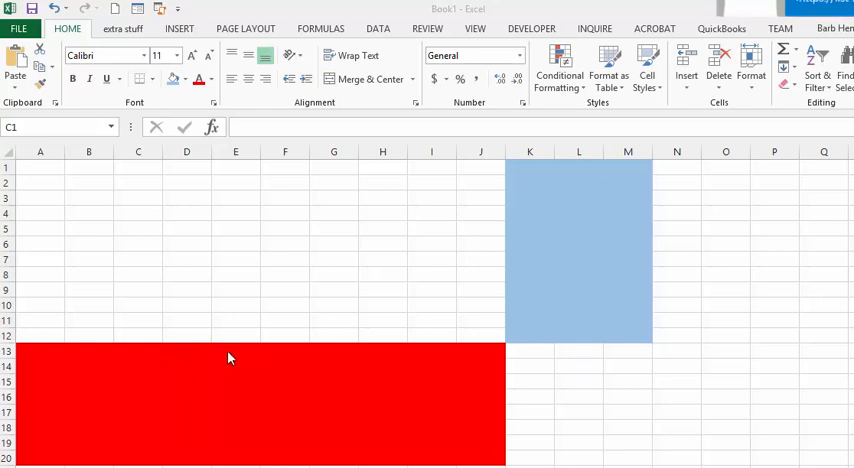
{"action": "mouse_move", "coordinate": [574, 242]}
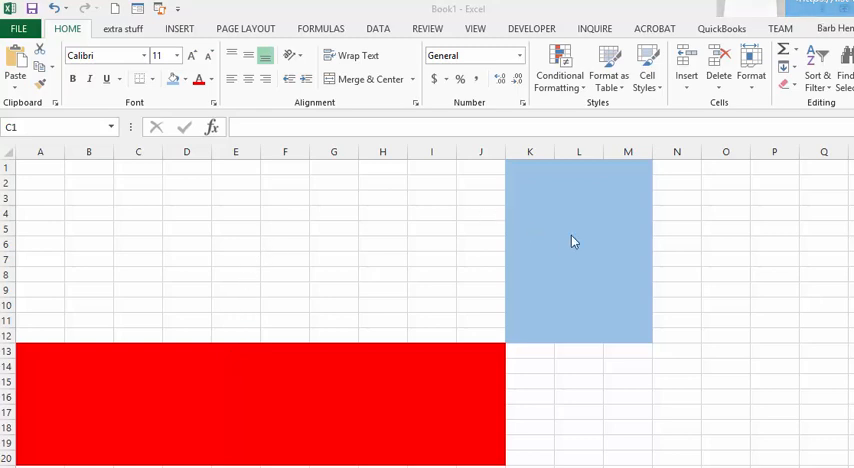
{"action": "mouse_move", "coordinate": [584, 238]}
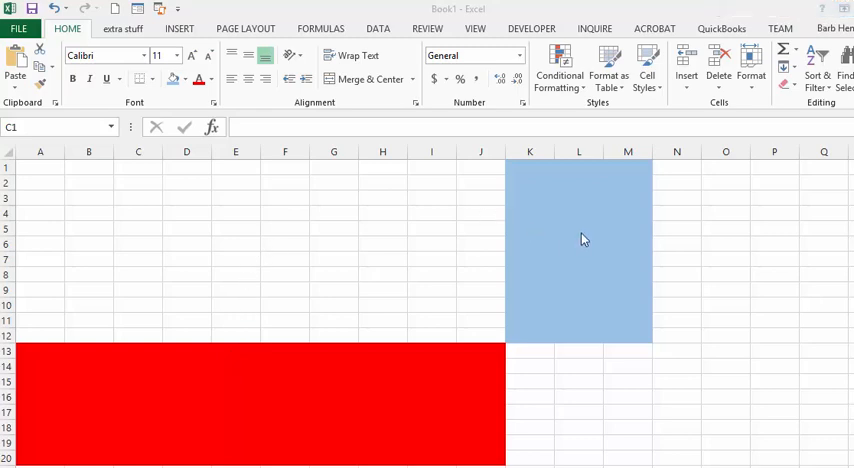
{"action": "mouse_move", "coordinate": [340, 396]}
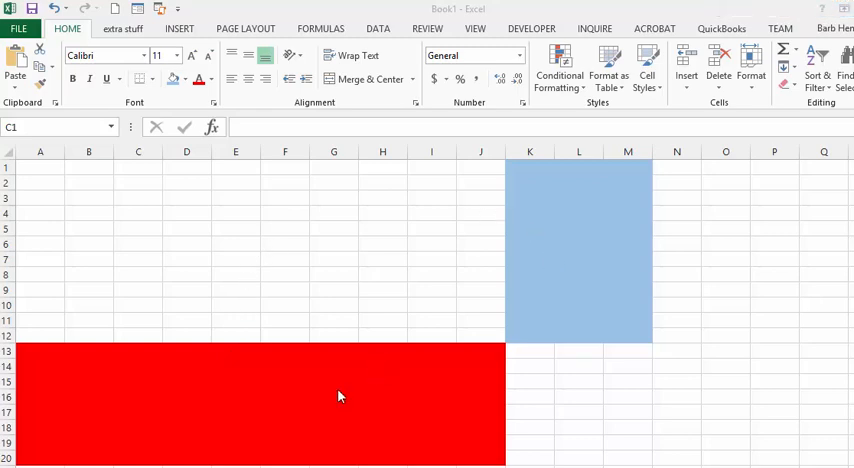
{"action": "mouse_move", "coordinate": [390, 359]}
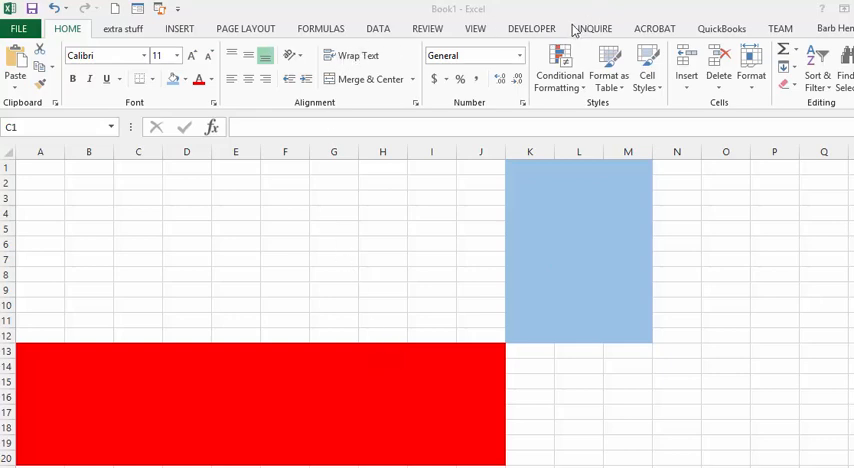
- Insert an ActiveX Check Box from the Developer tab near cell C2
{"action": "left_click", "coordinate": [531, 28]}
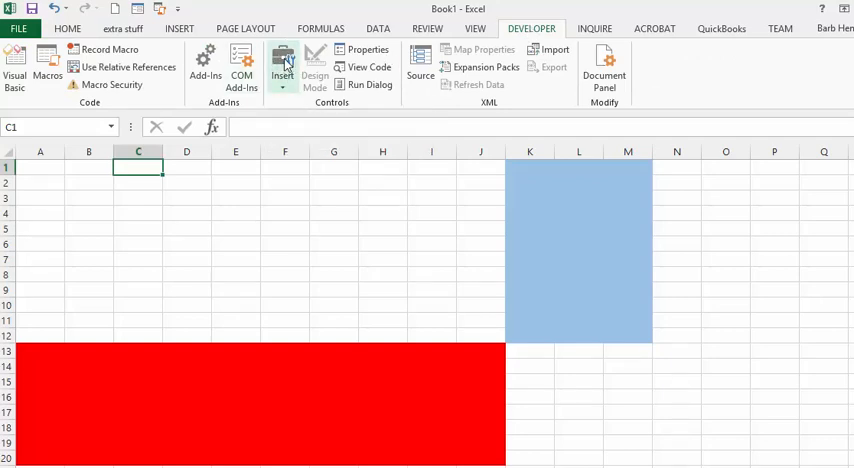
{"action": "left_click", "coordinate": [283, 67]}
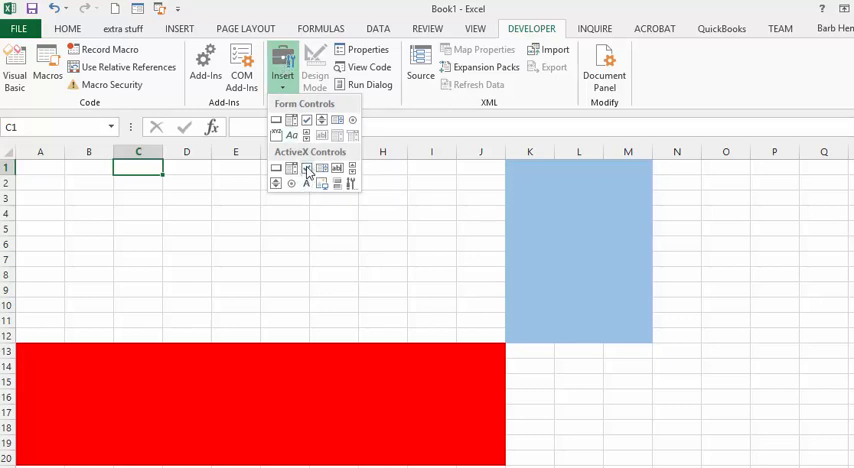
{"action": "left_click", "coordinate": [307, 168]}
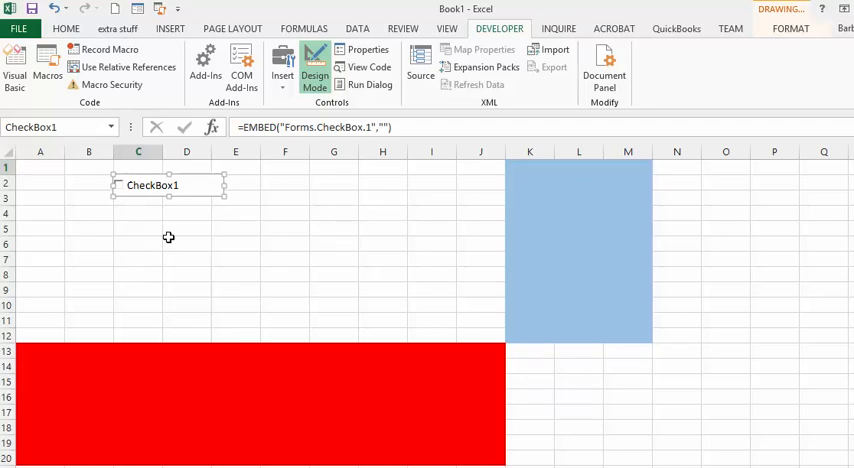
{"action": "mouse_move", "coordinate": [138, 286]}
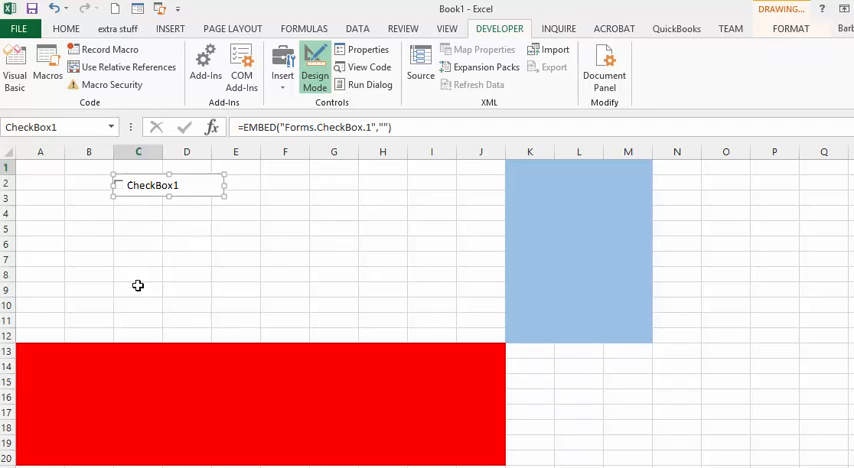
{"action": "mouse_move", "coordinate": [22, 350]}
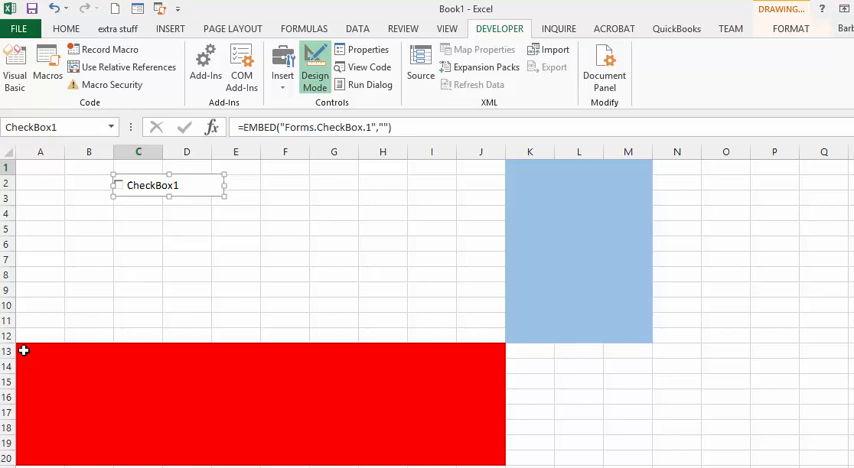
{"action": "mouse_move", "coordinate": [47, 361]}
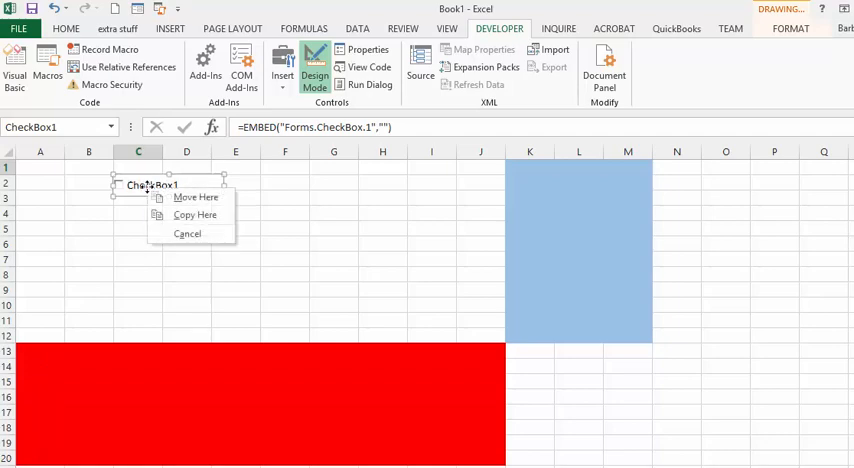
- Open the empty CheckBox1_Click procedure via View Code
{"action": "right_click", "coordinate": [150, 185]}
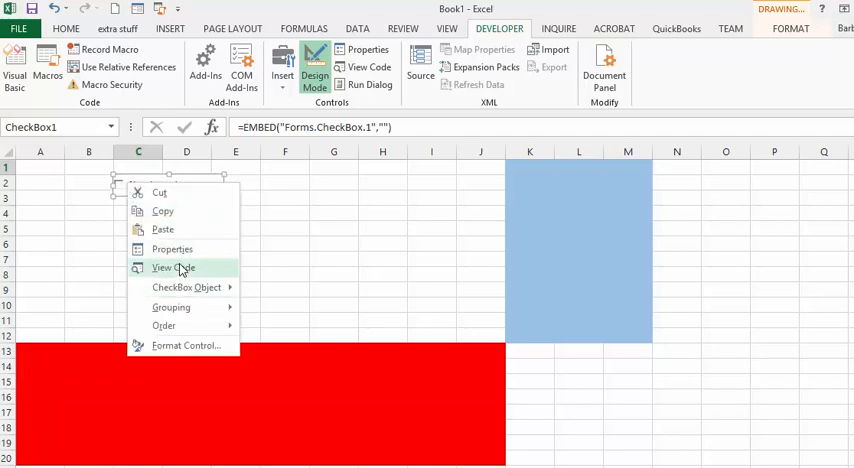
{"action": "left_click", "coordinate": [172, 267]}
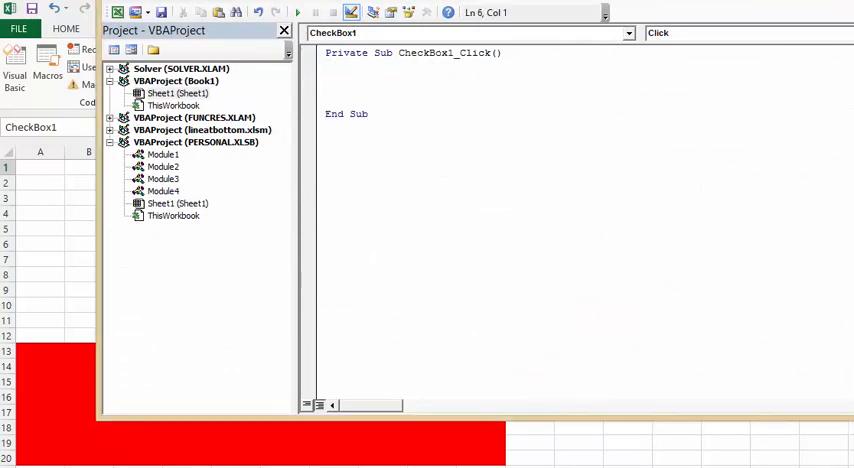
- Write an If CheckBox1 = False block hiding [13:20].EntireRow, else unhiding it
{"action": "type", "text": "If CheckBox1 = False Then"}
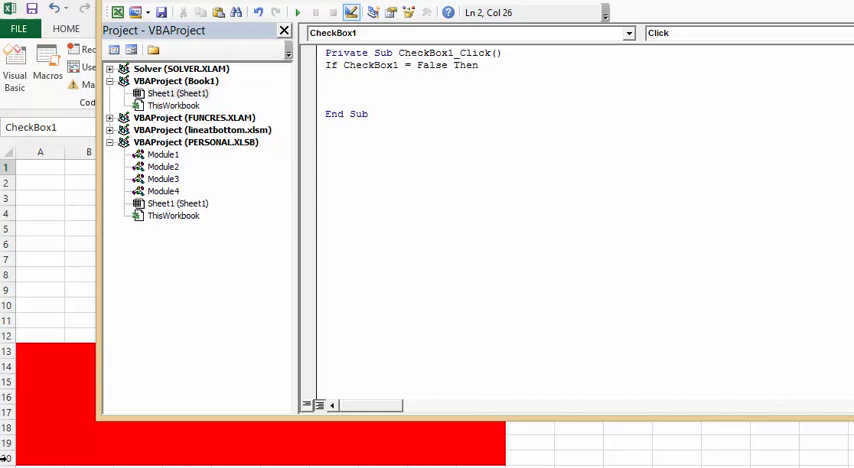
{"action": "type", "text": "[13:20].EntireRow.Hidden = True"}
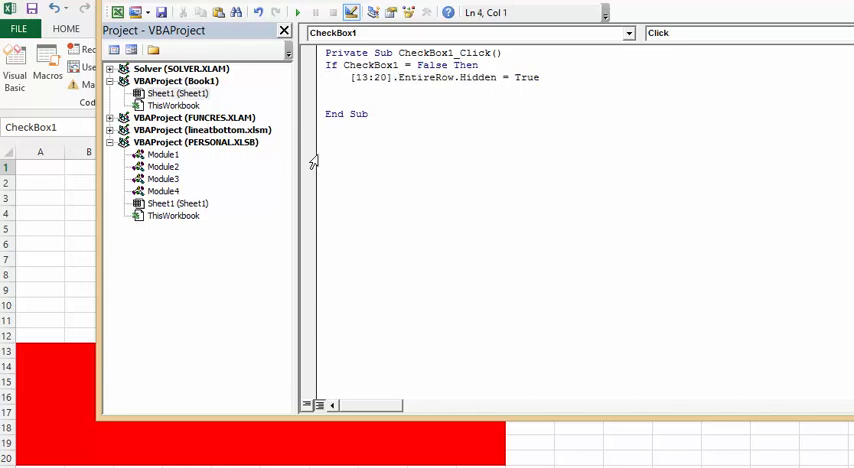
{"action": "type", "text": "Else"}
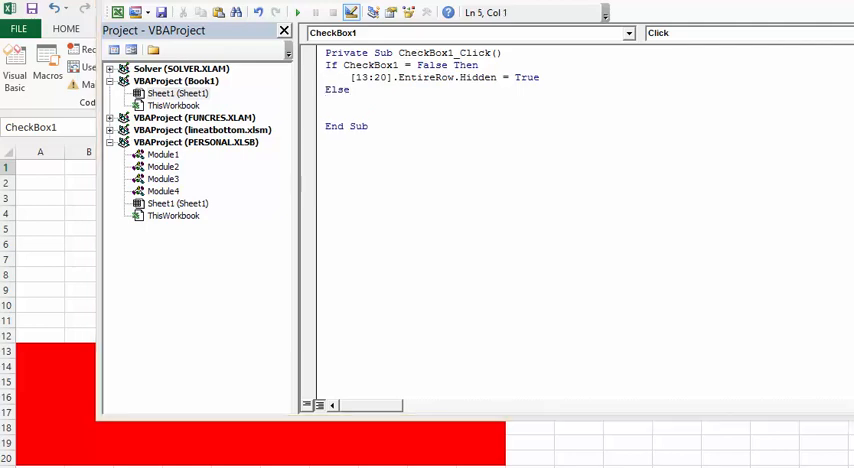
{"action": "type", "text": "[13:20].EntireRow.Hidden = False"}
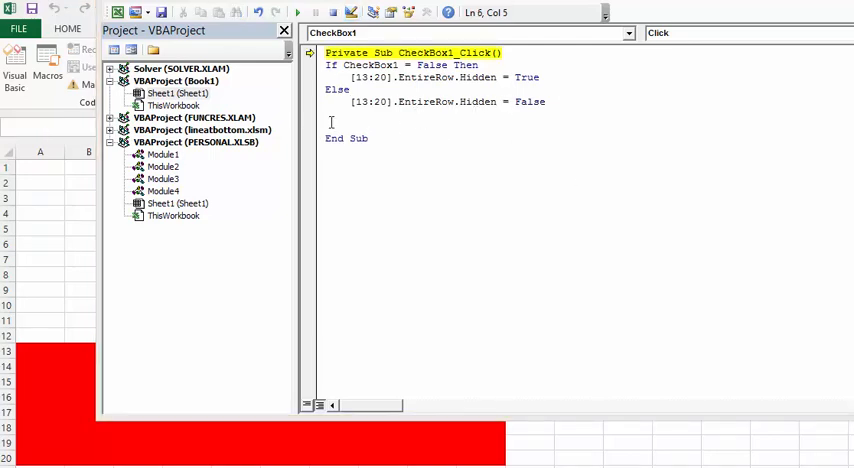
{"action": "type", "text": "en"}
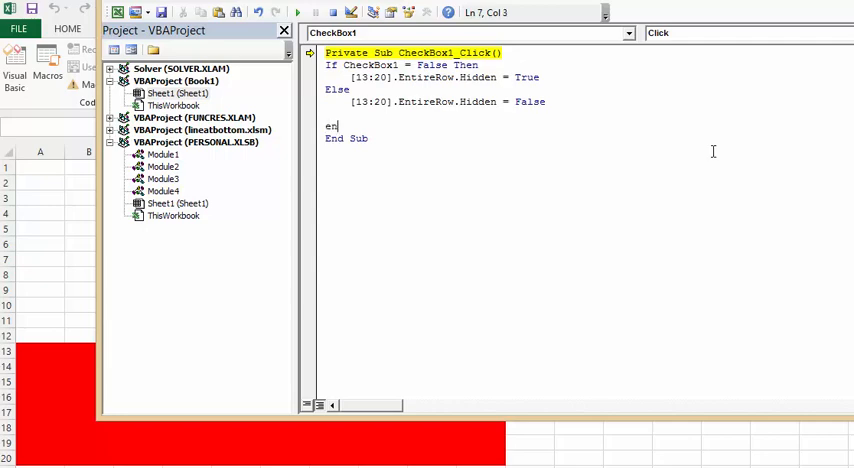
{"action": "type", "text": "d 1"}
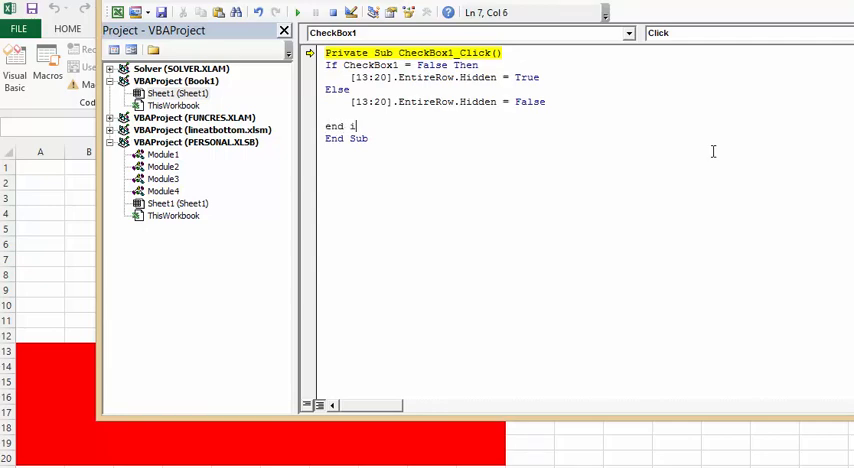
{"action": "type", "text": "f"}
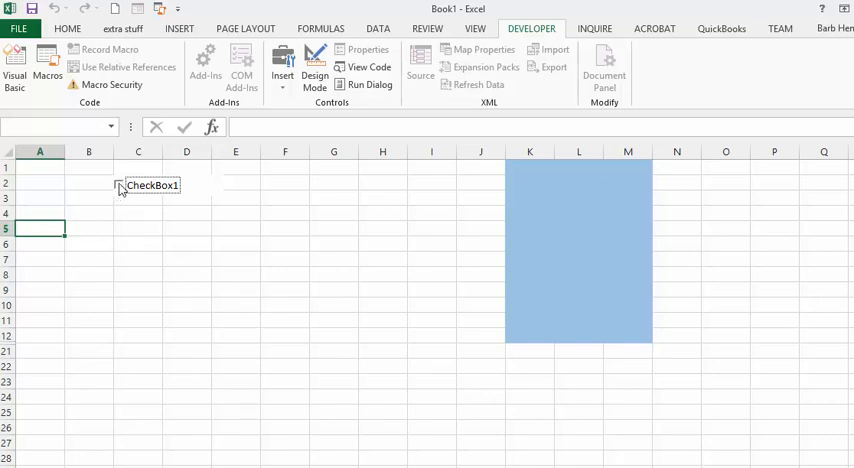
- Tick and untick CheckBox1 to show and hide rows 13–20
{"action": "left_click", "coordinate": [119, 185]}
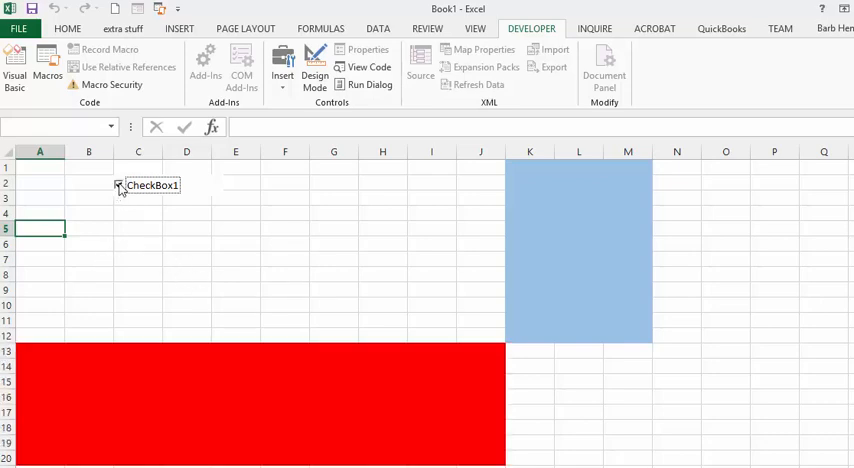
{"action": "left_click", "coordinate": [119, 184]}
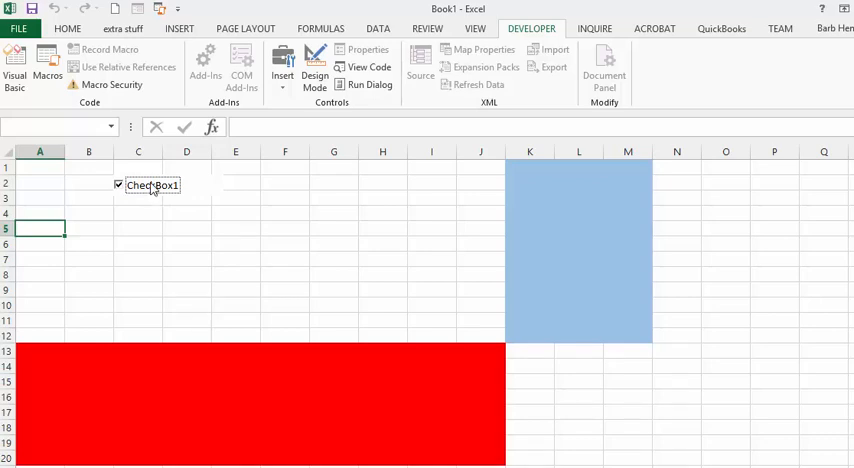
- Turn on Design Mode and open CheckBox1's Properties window
{"action": "left_click", "coordinate": [314, 63]}
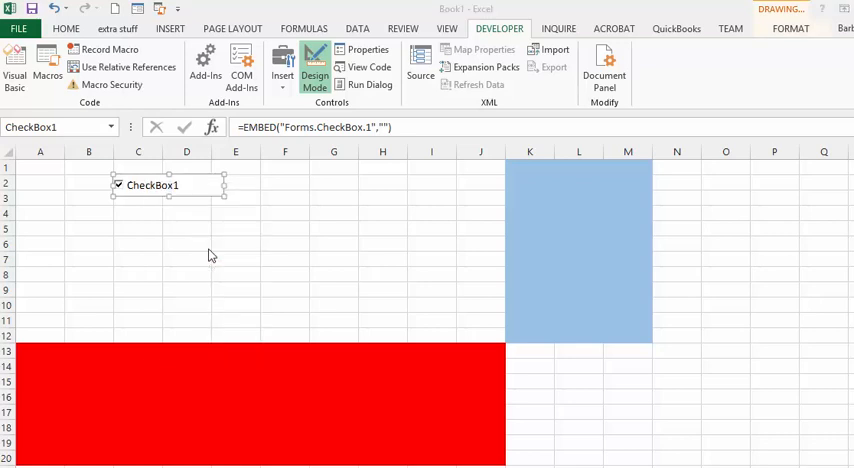
{"action": "mouse_move", "coordinate": [710, 73]}
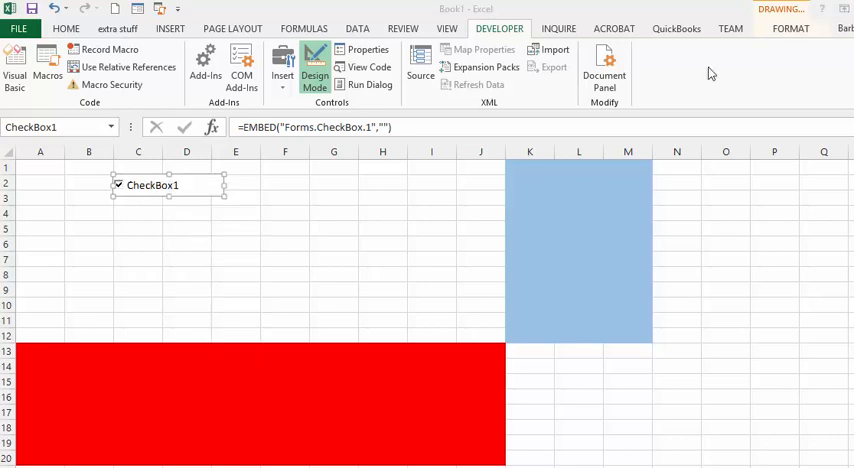
{"action": "left_click", "coordinate": [368, 50]}
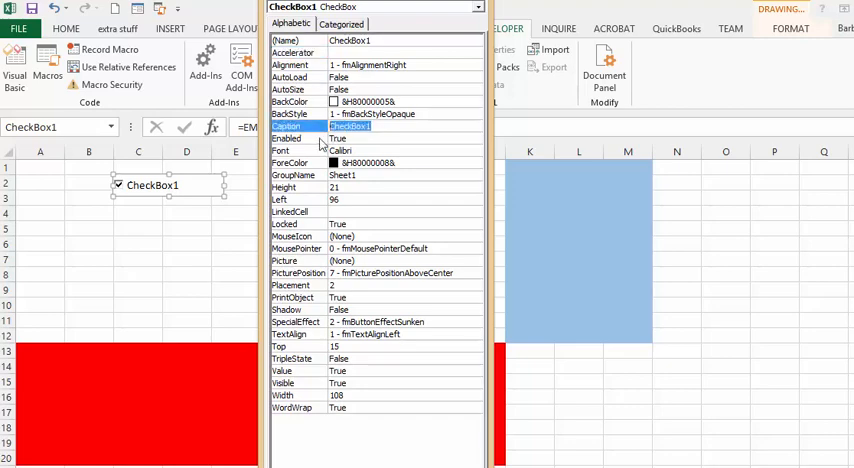
- Set CheckBox1's Caption to 'red stuff' and close the Properties window
{"action": "type", "text": "red s"}
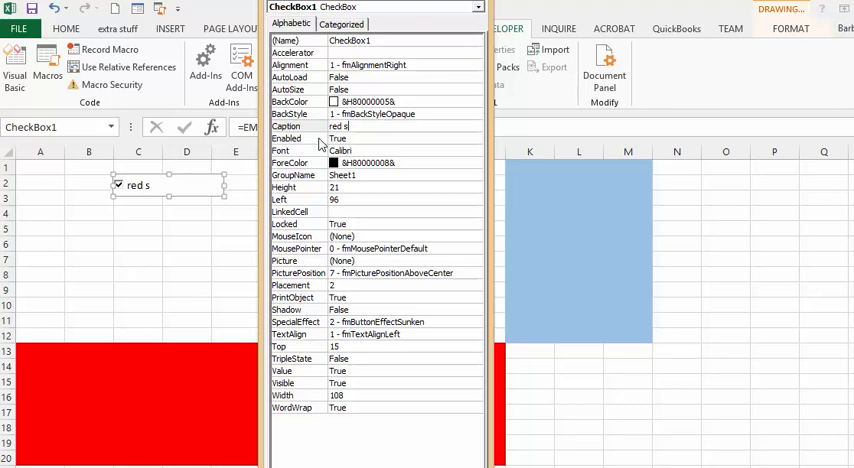
{"action": "type", "text": "tuff"}
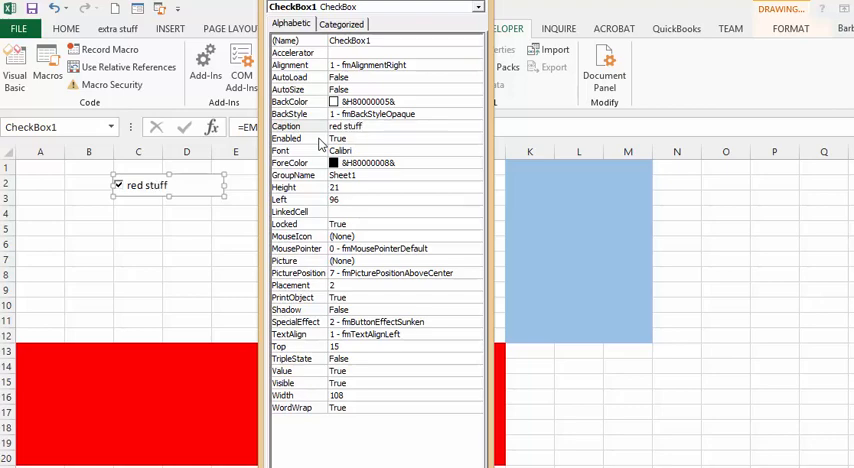
{"action": "left_click", "coordinate": [187, 259]}
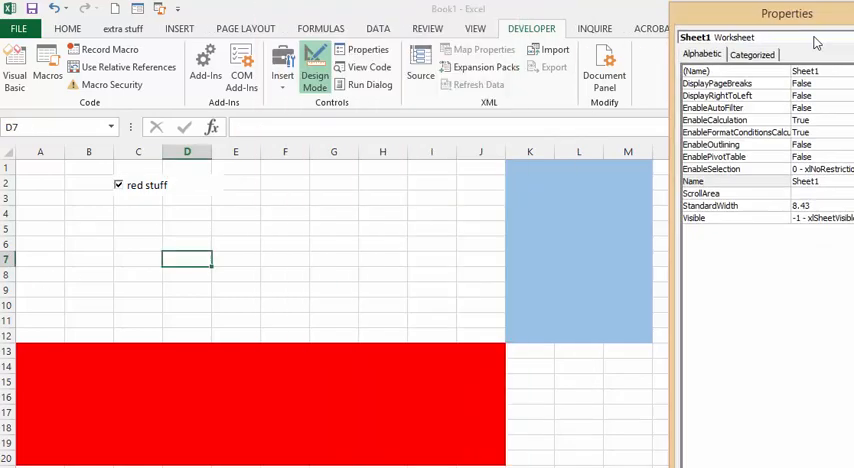
{"action": "left_click", "coordinate": [314, 75]}
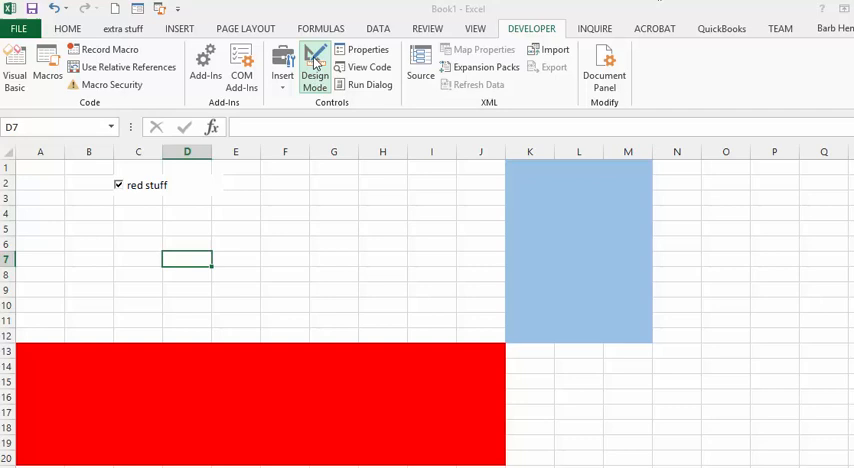
- Turn off Design Mode, then untick and retick 'red stuff' to hide and restore rows 13–20
{"action": "left_click", "coordinate": [314, 66]}
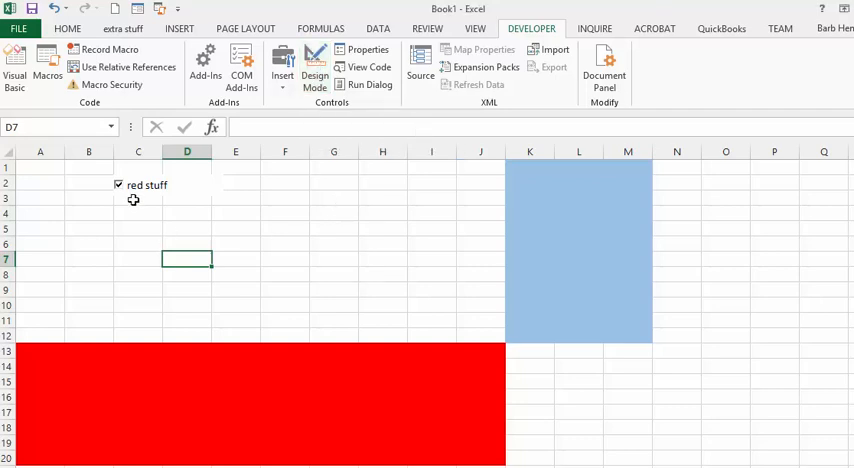
{"action": "mouse_move", "coordinate": [126, 198]}
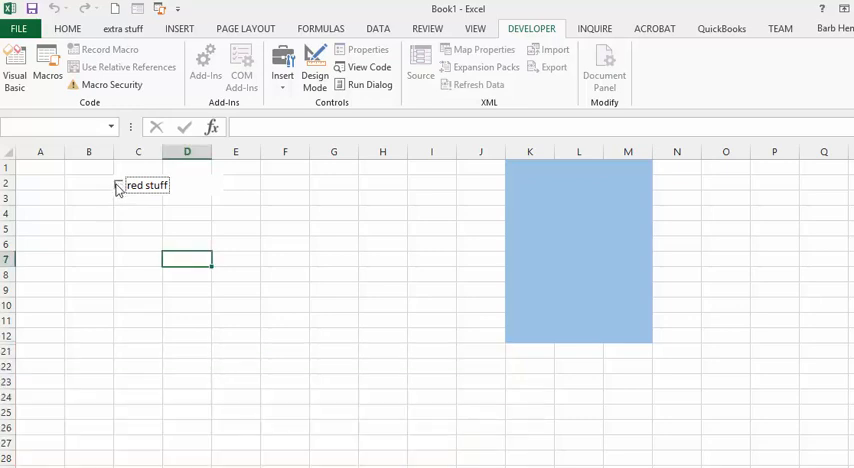
{"action": "left_click", "coordinate": [119, 186]}
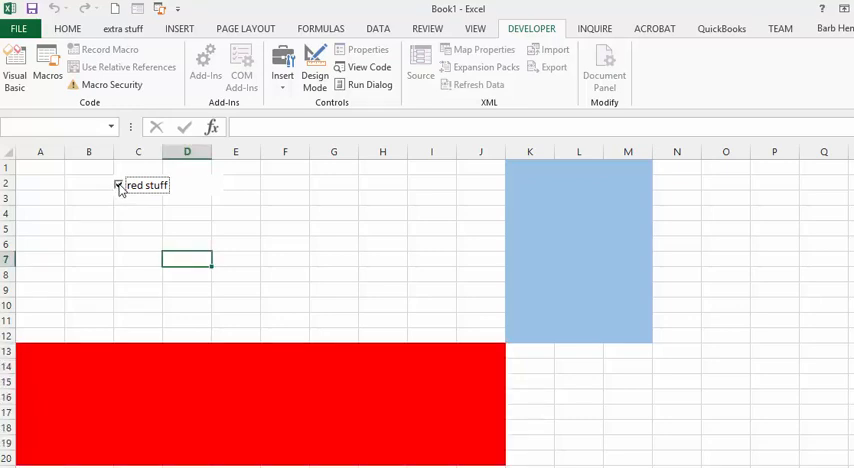
{"action": "left_click", "coordinate": [119, 185]}
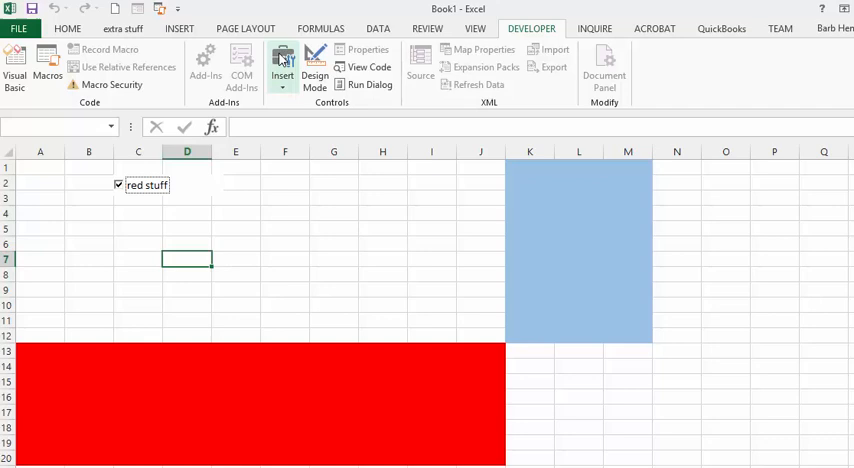
- Add ActiveX CheckBox2 beside 'red stuff' and open its click code
{"action": "left_click", "coordinate": [282, 65]}
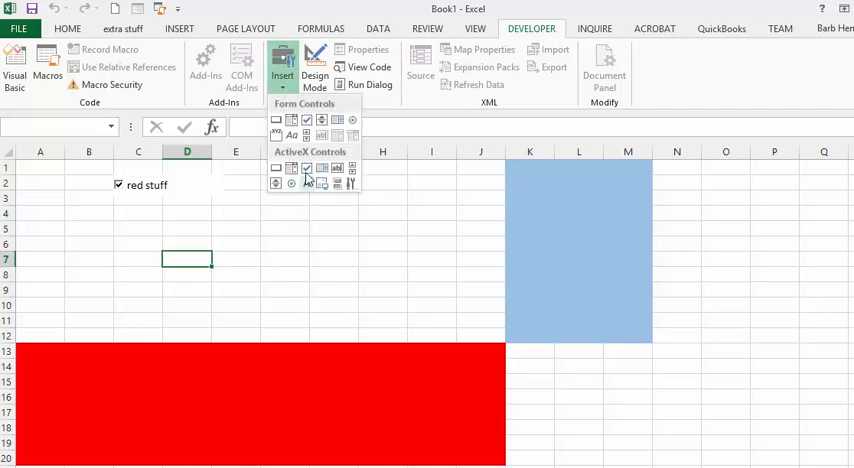
{"action": "mouse_move", "coordinate": [308, 169]}
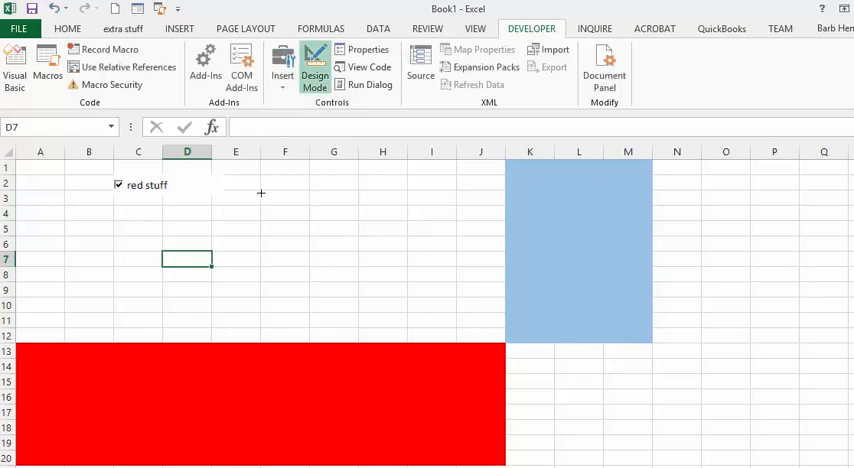
{"action": "mouse_move", "coordinate": [229, 176]}
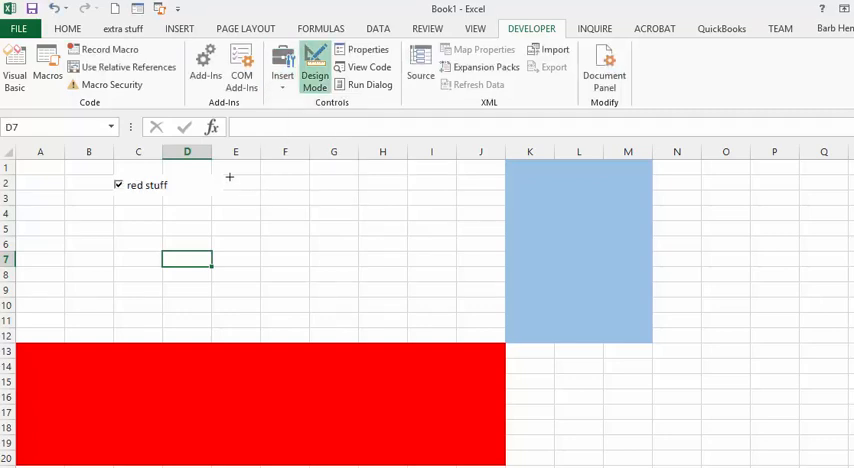
{"action": "mouse_move", "coordinate": [227, 178]}
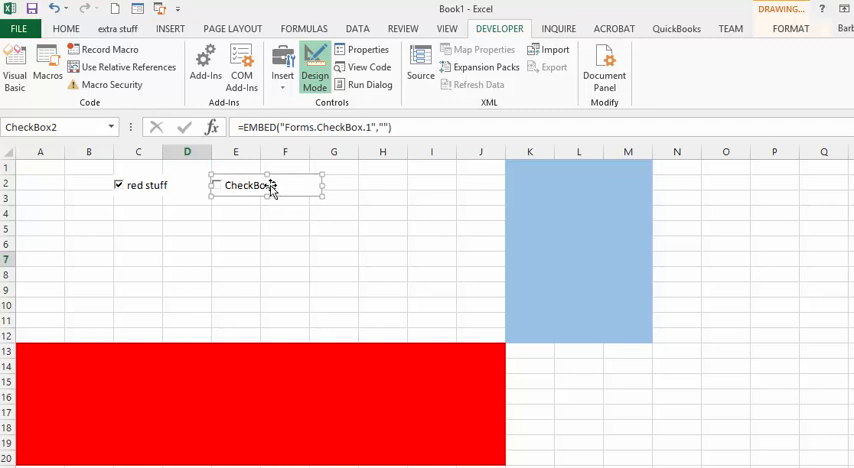
{"action": "right_click", "coordinate": [248, 185]}
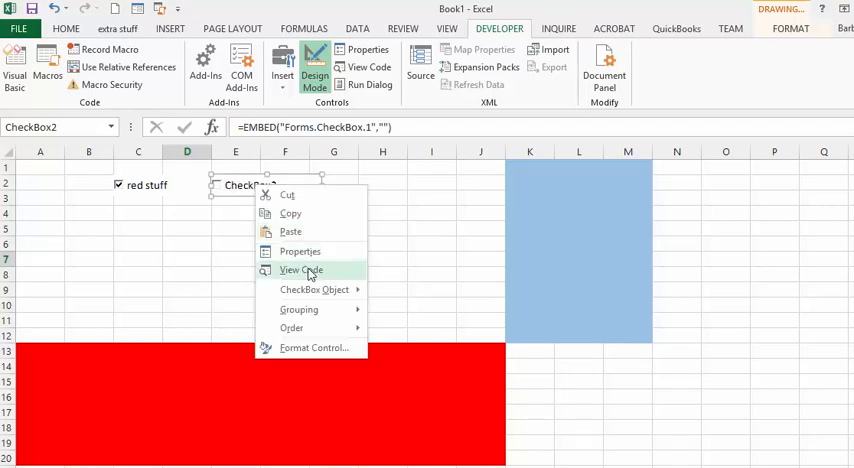
{"action": "left_click", "coordinate": [302, 270]}
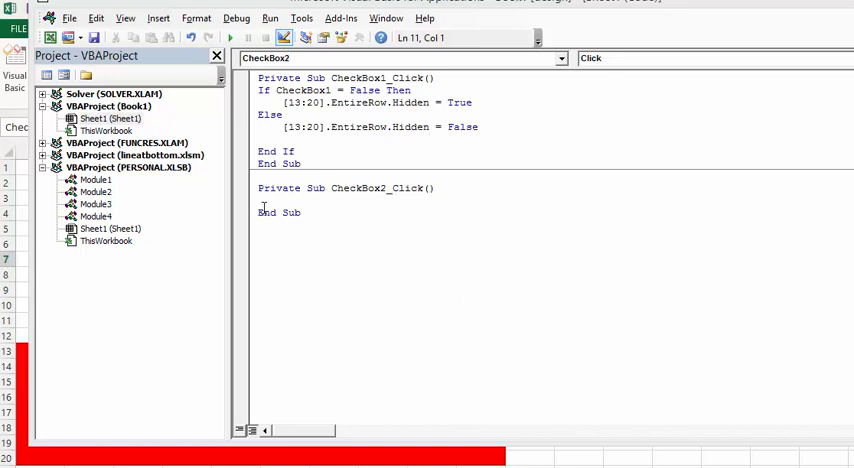
{"action": "mouse_move", "coordinate": [465, 300]}
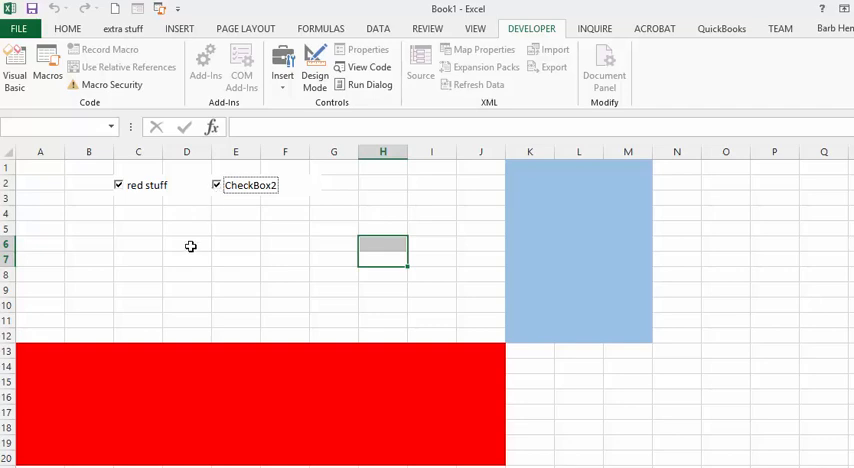
{"action": "mouse_move", "coordinate": [236, 263]}
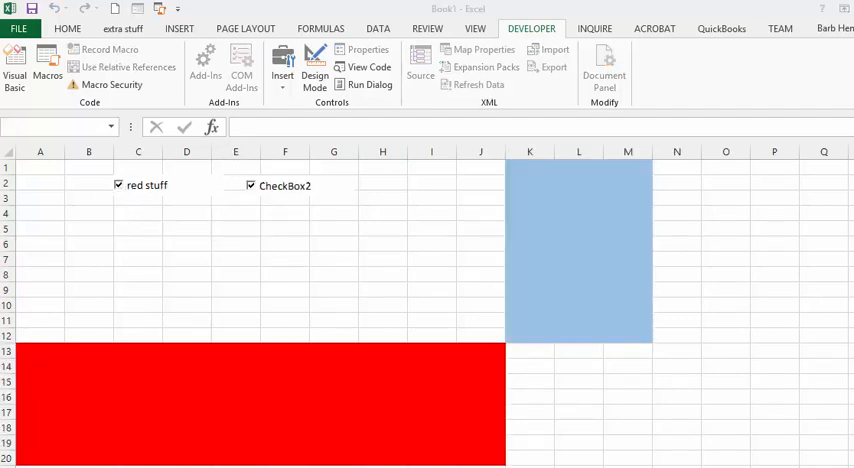
{"action": "mouse_move", "coordinate": [417, 263]}
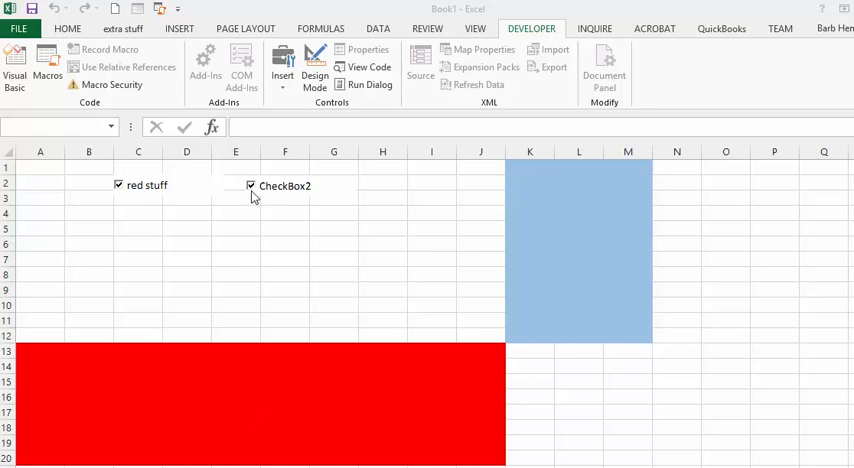
- Untick CheckBox2 to hide columns K–M, then tick it to restore them
{"action": "left_click", "coordinate": [251, 185]}
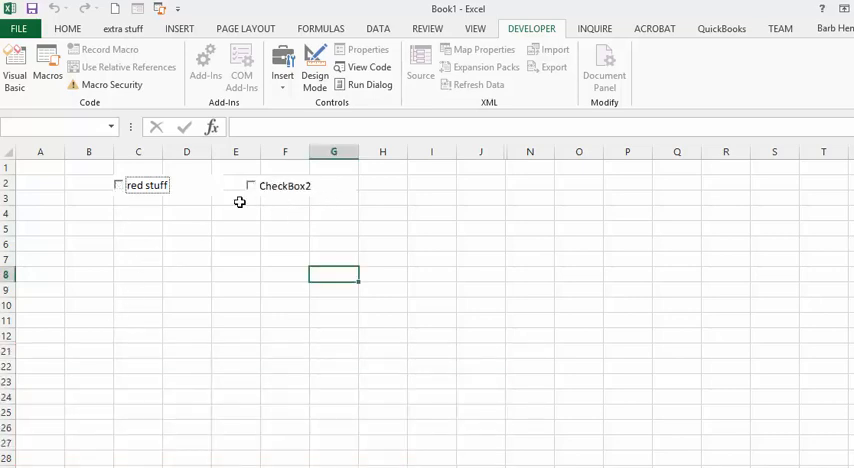
{"action": "mouse_move", "coordinate": [259, 200]}
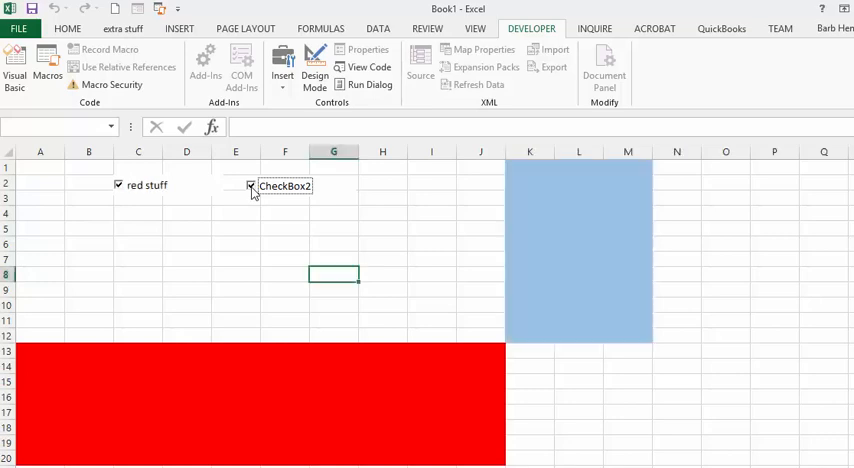
{"action": "left_click", "coordinate": [251, 186]}
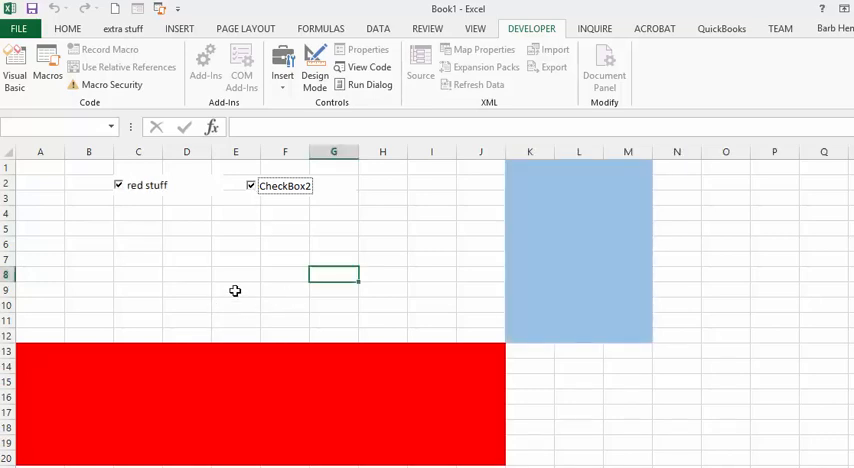
{"action": "mouse_move", "coordinate": [155, 318]}
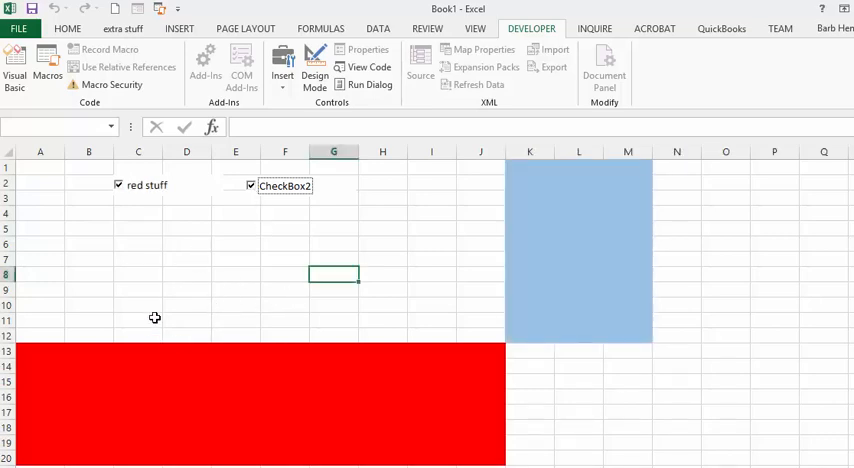